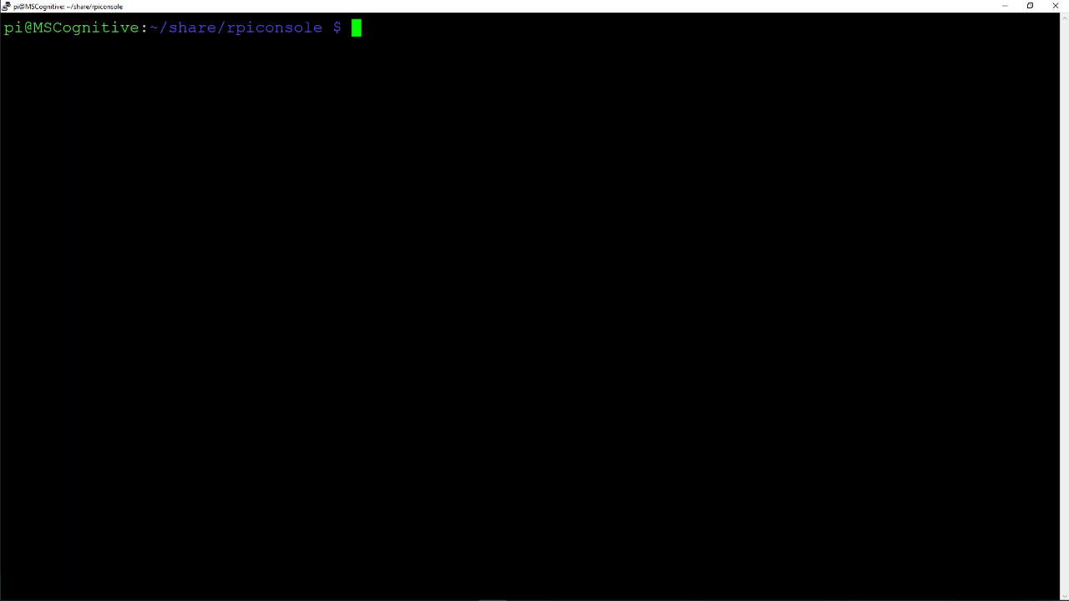
- Run 'dotnet add package System.Device.Gpio' in the rpiconsole folder on the Pi
type("dotnet add package System.Device.Gpio")
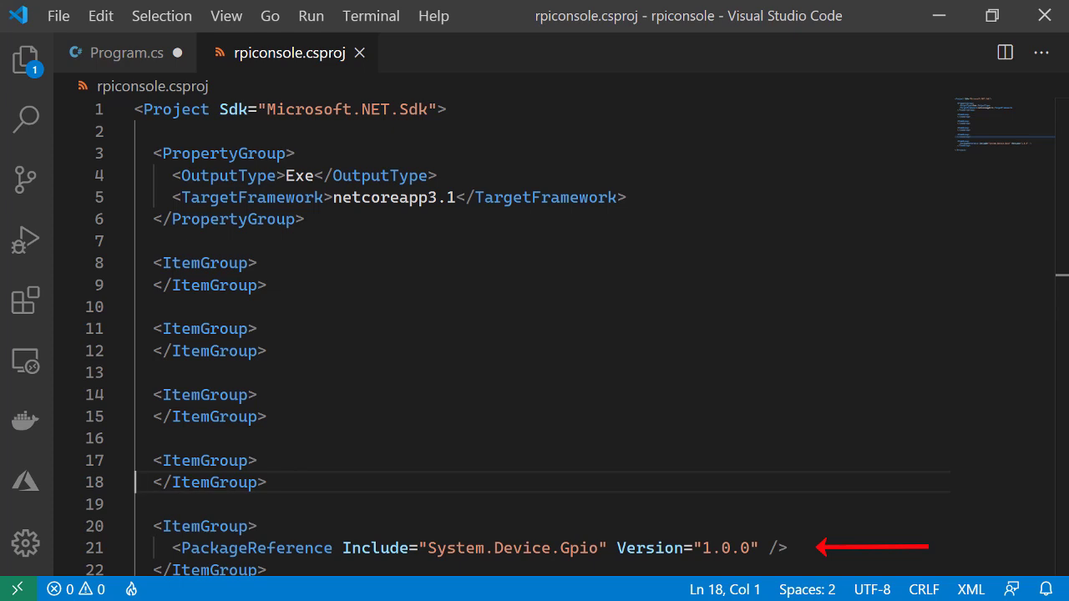
- Show rpiconsole.csproj with its System.Device.Gpio 1.0.0 PackageReference in Visual Studio Code
left_click(117, 52)
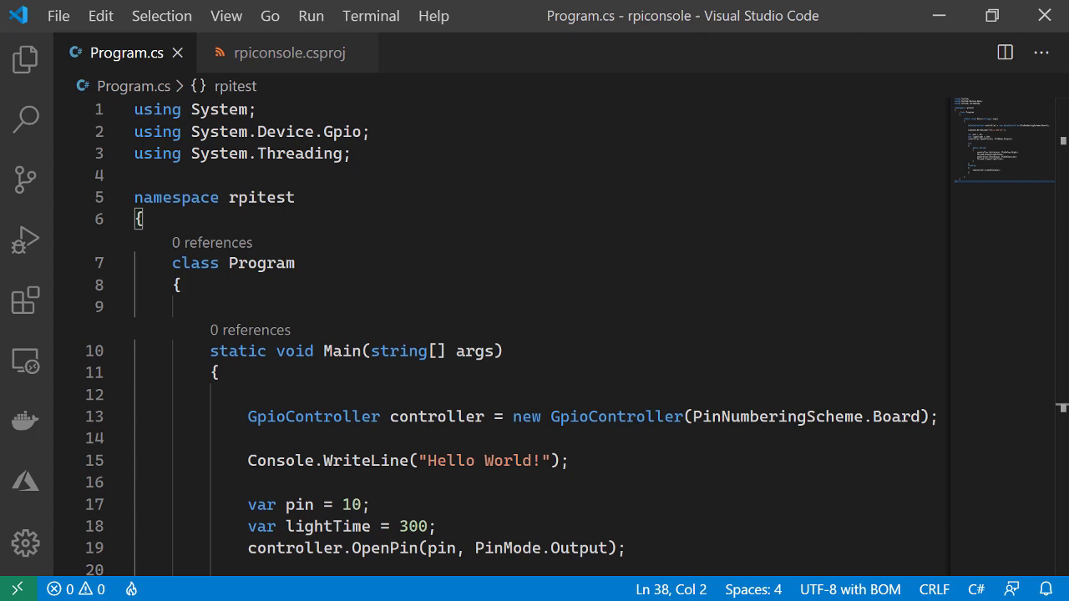
- Scroll through Program.cs's blink loop toggling pin 10 every 300 ms
scroll("down", 3)
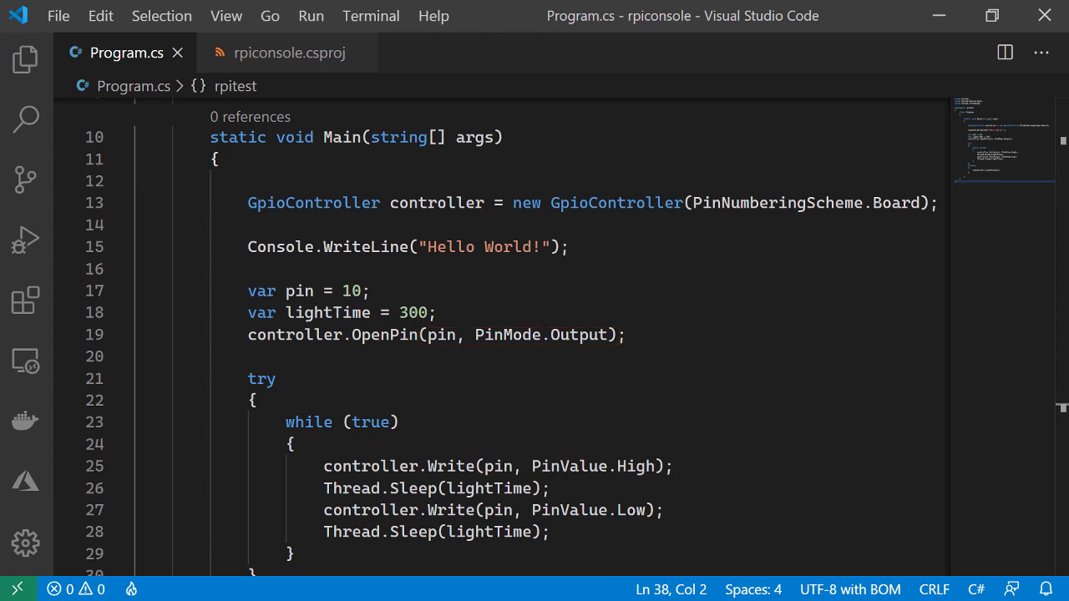
scroll("down", 3)
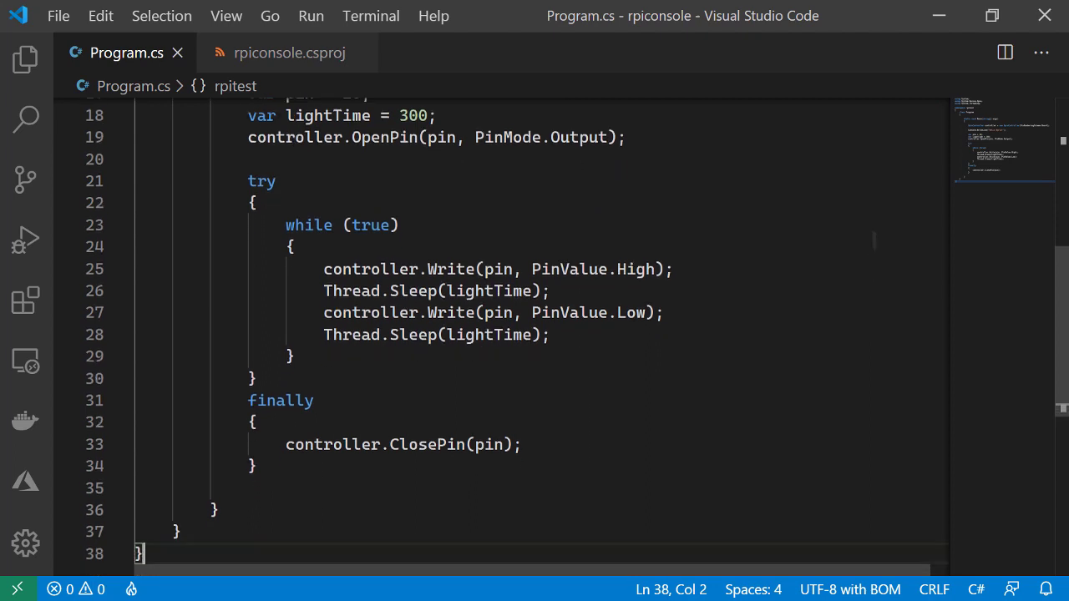
scroll("down", 3)
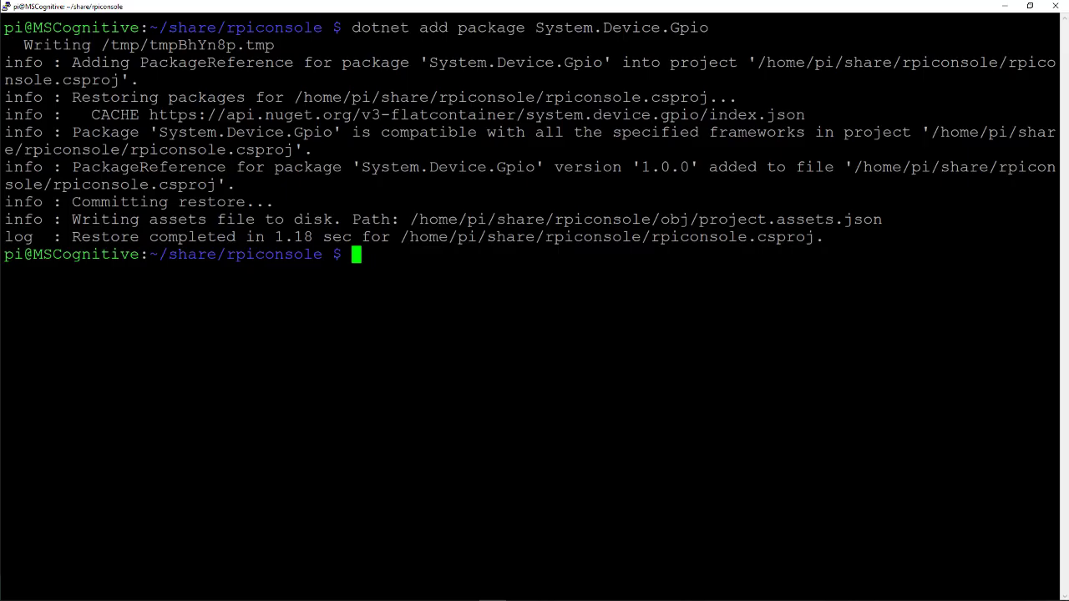
- Enter 'dotnet run' at the PuTTY prompt in the rpiconsole folder
type("d")
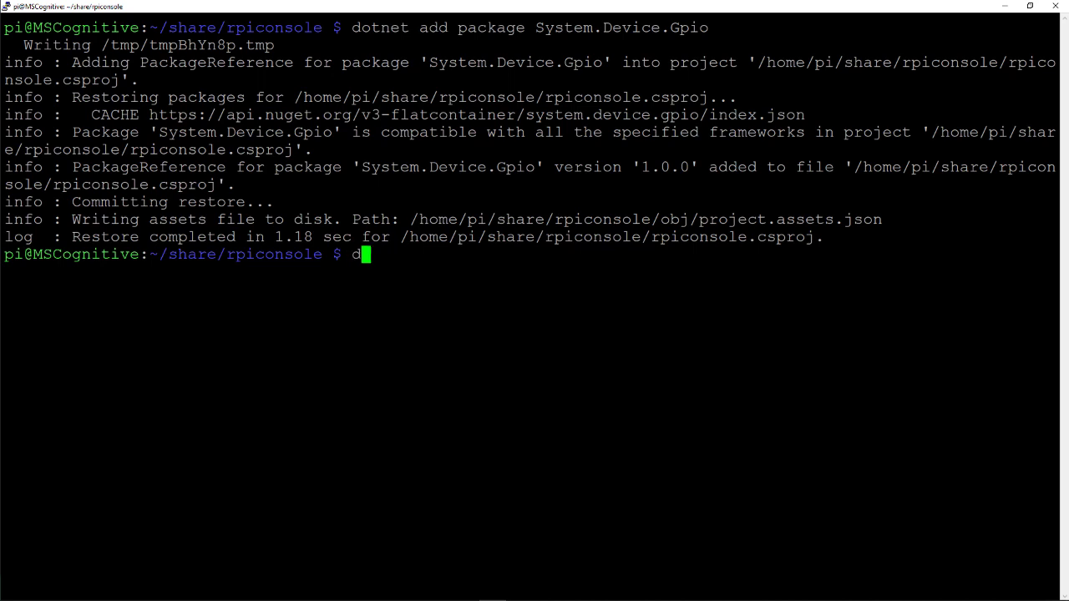
type("otnet run")
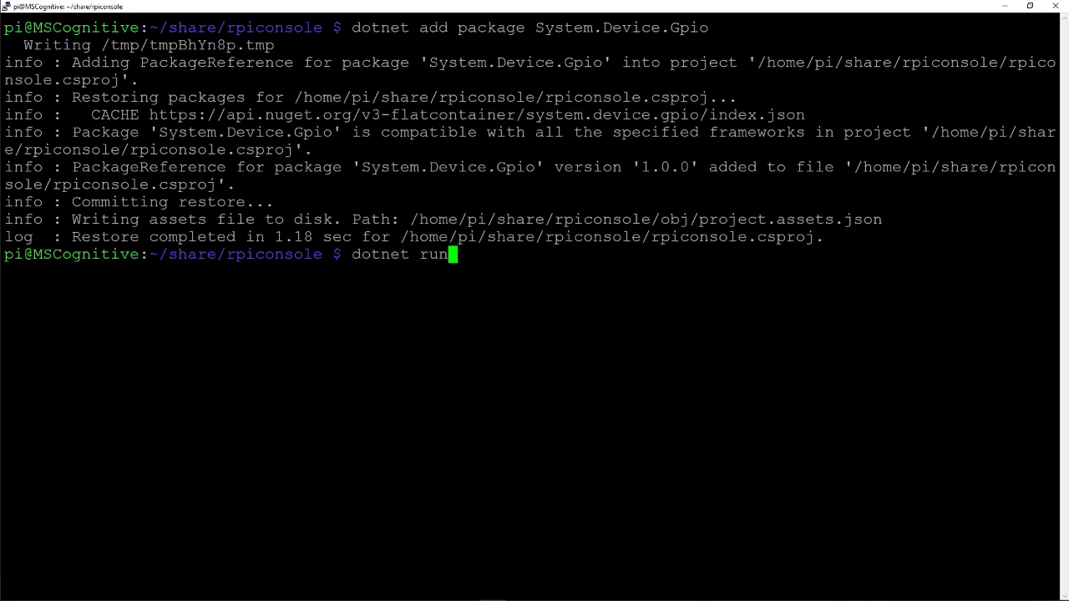